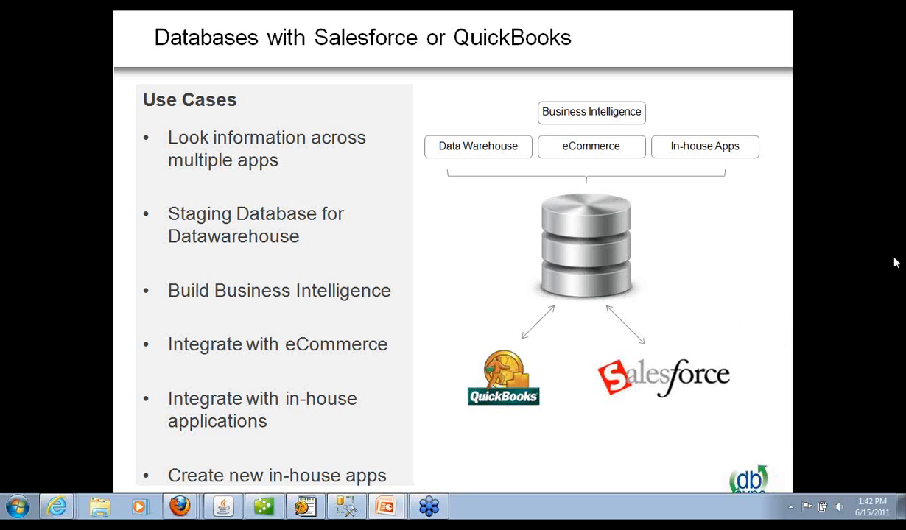
{"action": "mouse_move", "coordinate": [846, 252]}
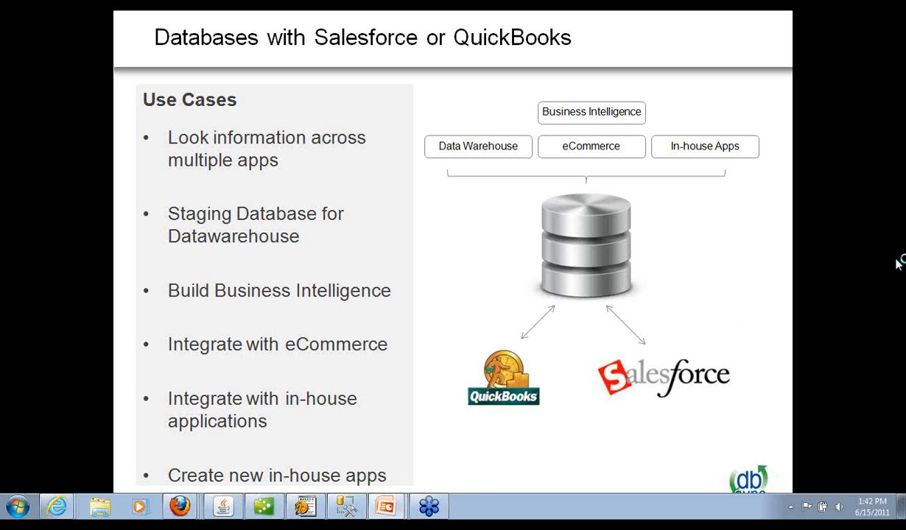
{"action": "mouse_move", "coordinate": [897, 264]}
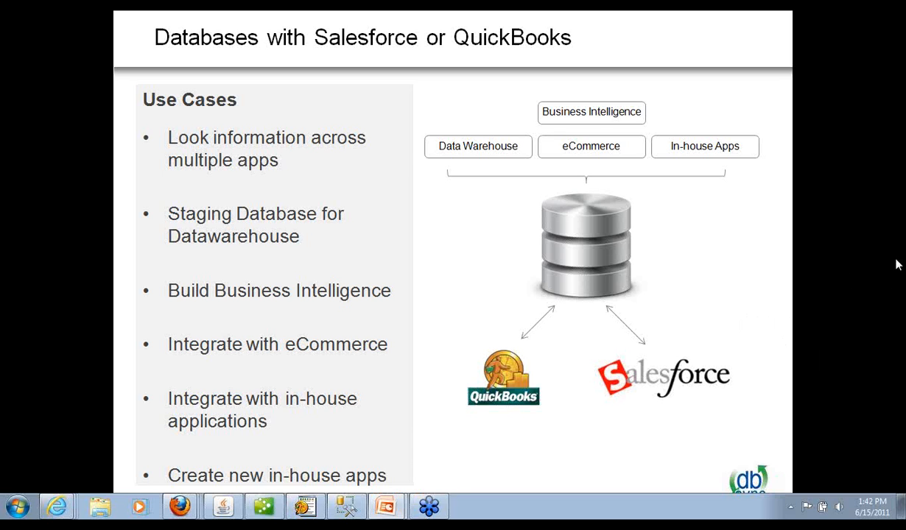
{"action": "mouse_move", "coordinate": [849, 274]}
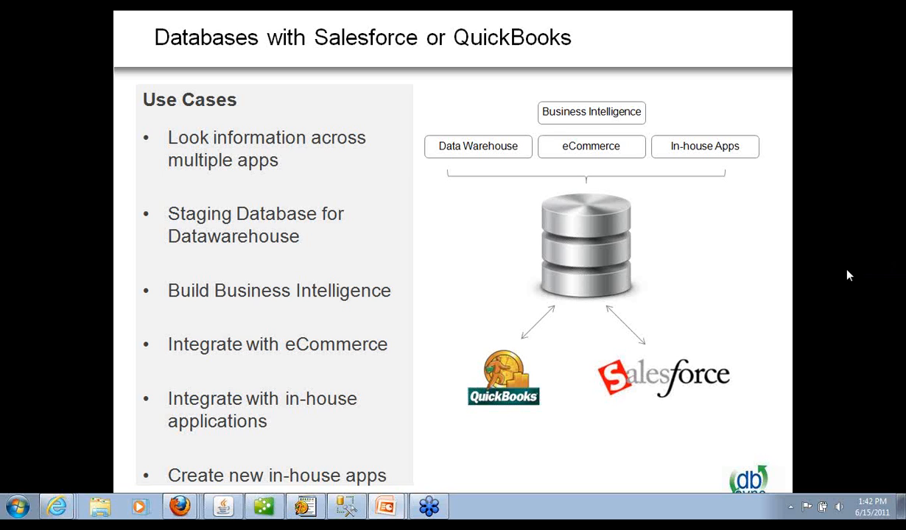
{"action": "mouse_move", "coordinate": [887, 261]}
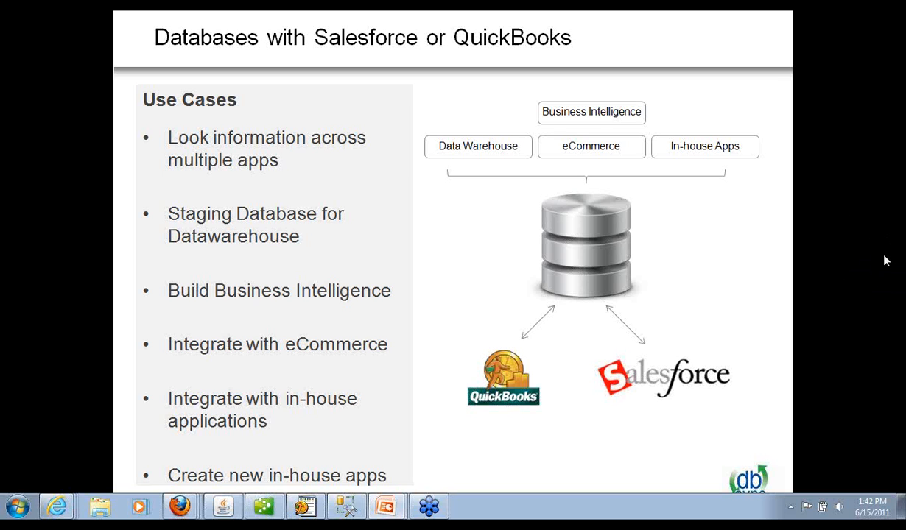
{"action": "mouse_move", "coordinate": [855, 227]}
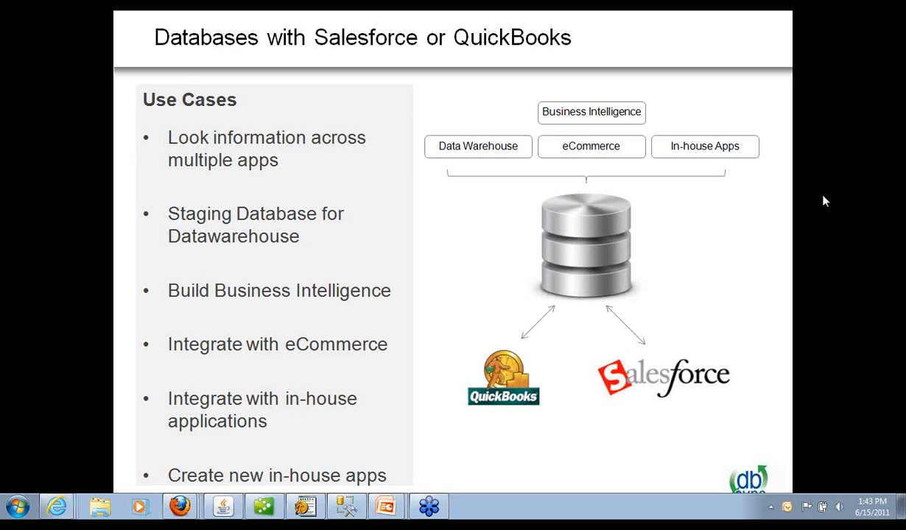
{"action": "mouse_move", "coordinate": [836, 269]}
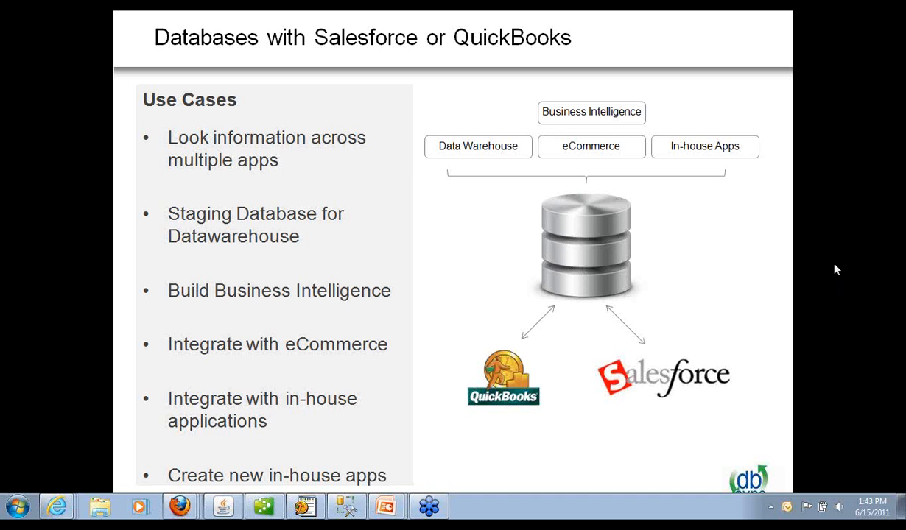
{"action": "mouse_move", "coordinate": [833, 269]}
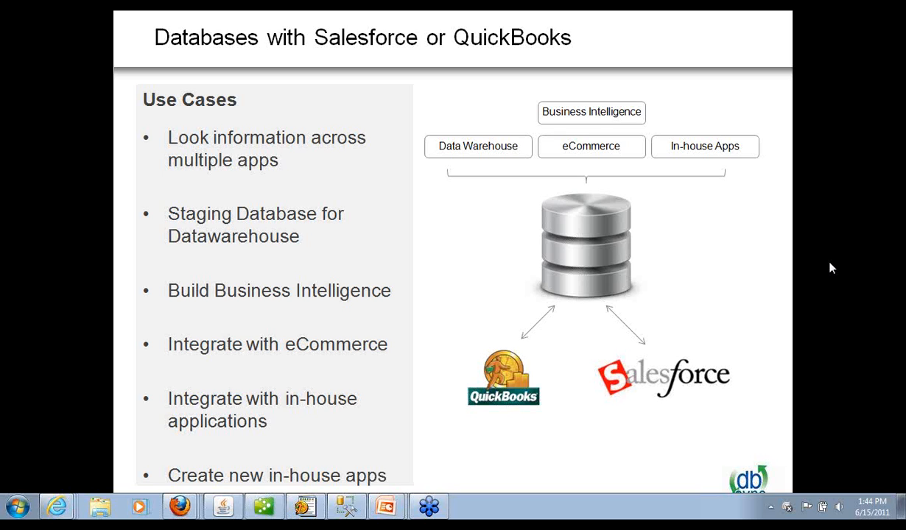
{"action": "mouse_move", "coordinate": [862, 311]}
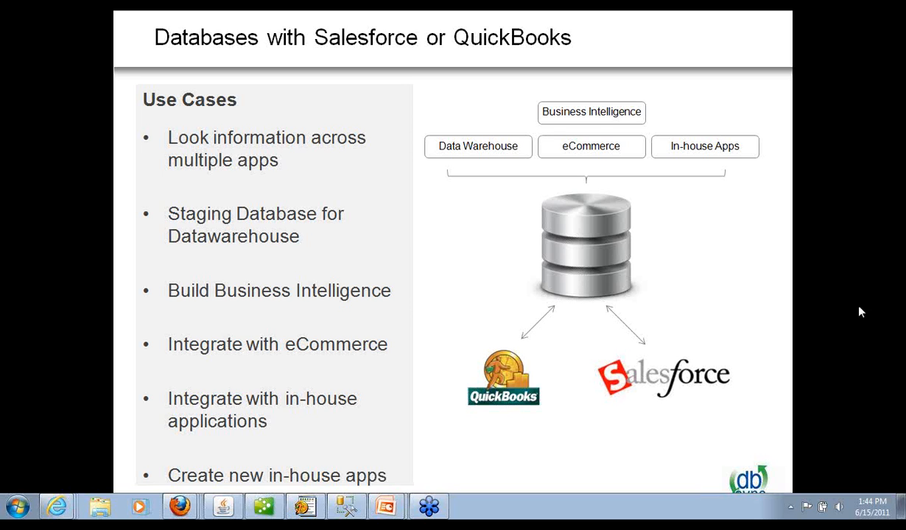
{"action": "mouse_move", "coordinate": [857, 292]}
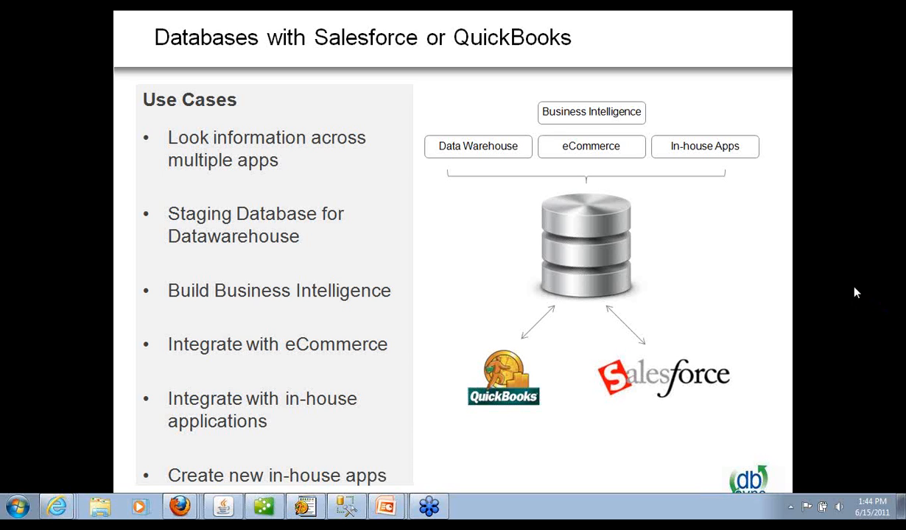
{"action": "mouse_move", "coordinate": [897, 322]}
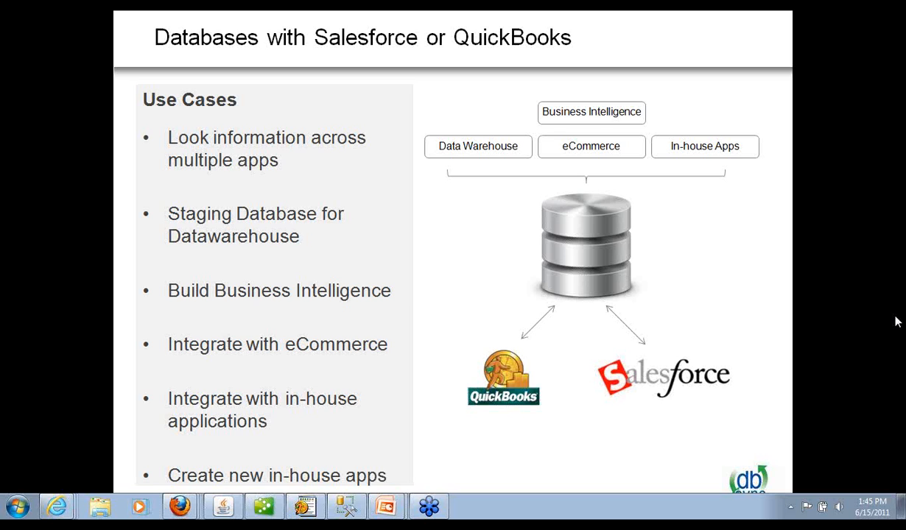
{"action": "mouse_move", "coordinate": [842, 267]}
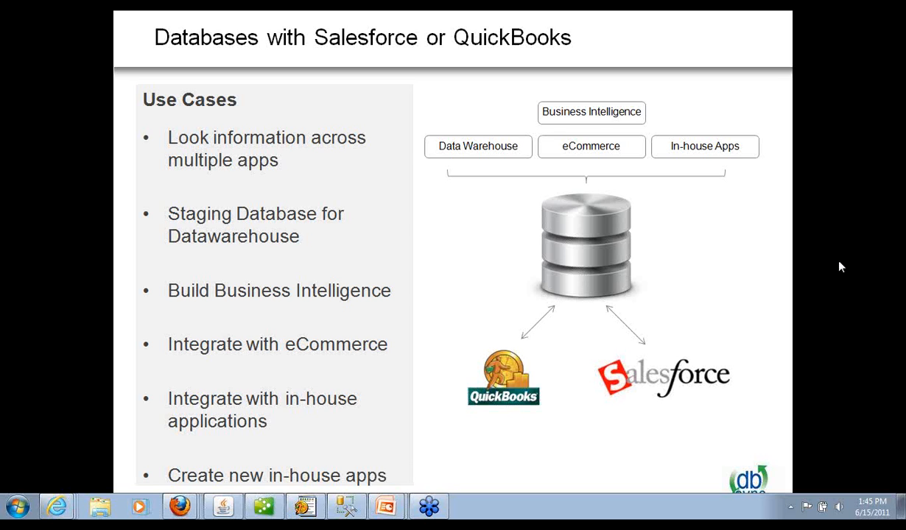
{"action": "mouse_move", "coordinate": [868, 292]}
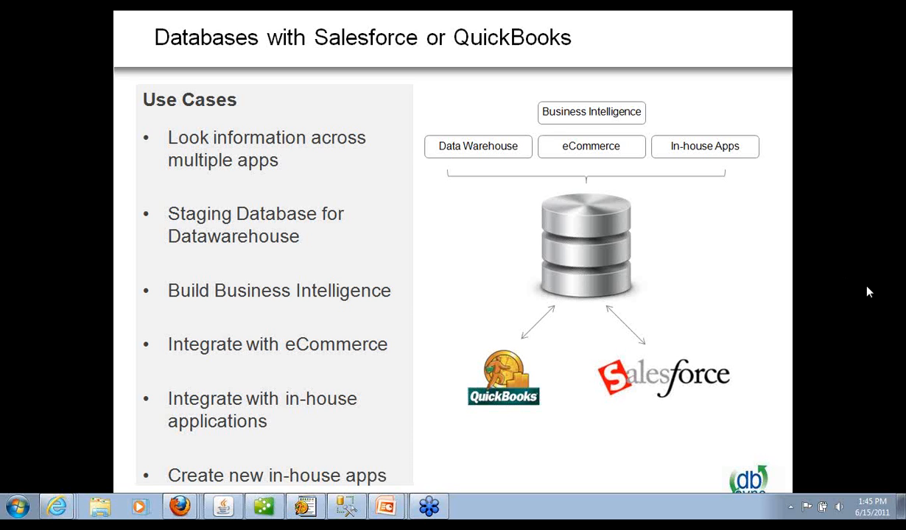
{"action": "mouse_move", "coordinate": [897, 321]}
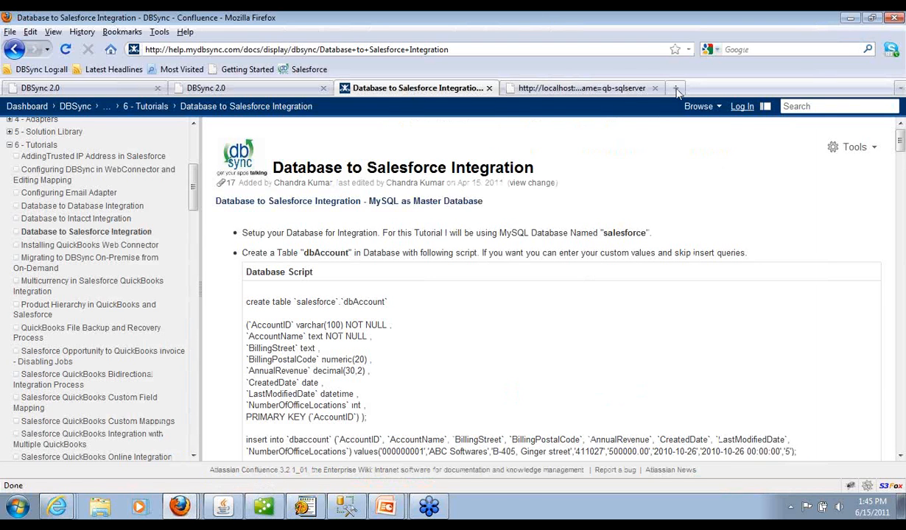
{"action": "left_click", "coordinate": [675, 88]}
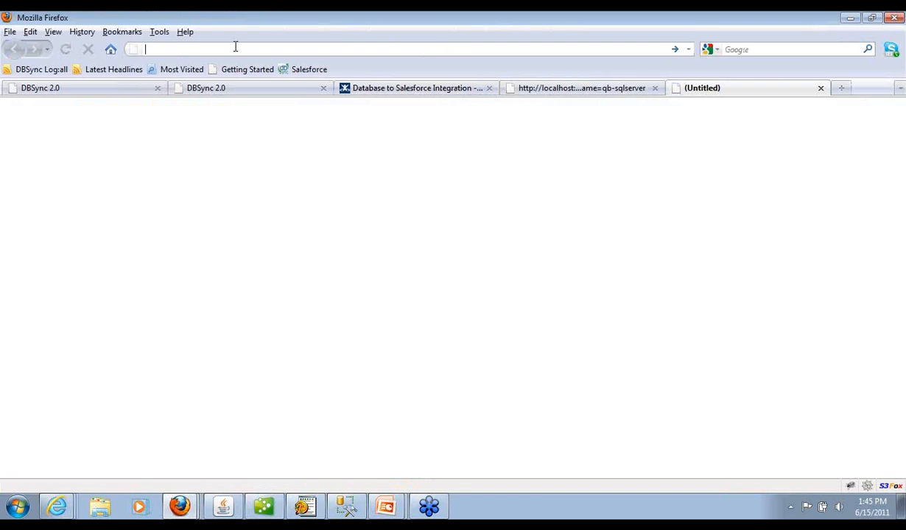
{"action": "type", "text": "www.mydbsync.com/"}
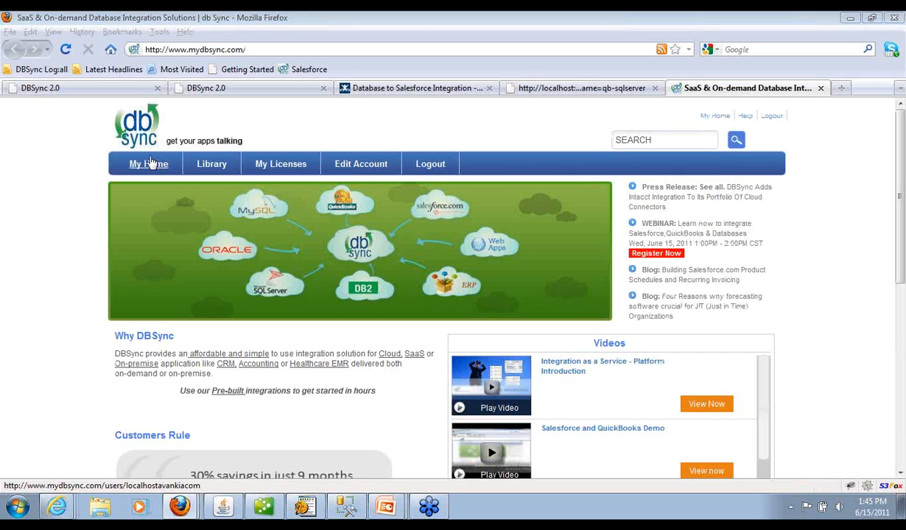
Go to My Home, then open the Platforms integration page from Navigation Links.
{"action": "left_click", "coordinate": [148, 164]}
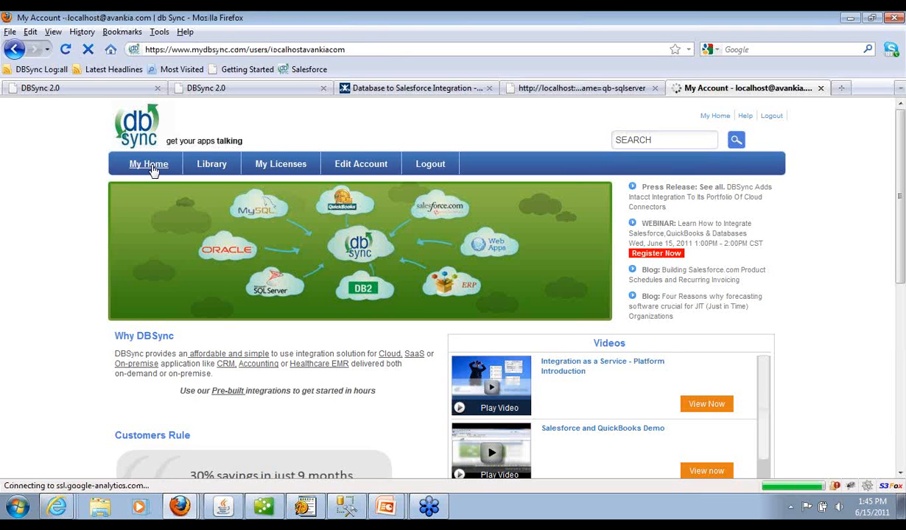
{"action": "left_click", "coordinate": [148, 164]}
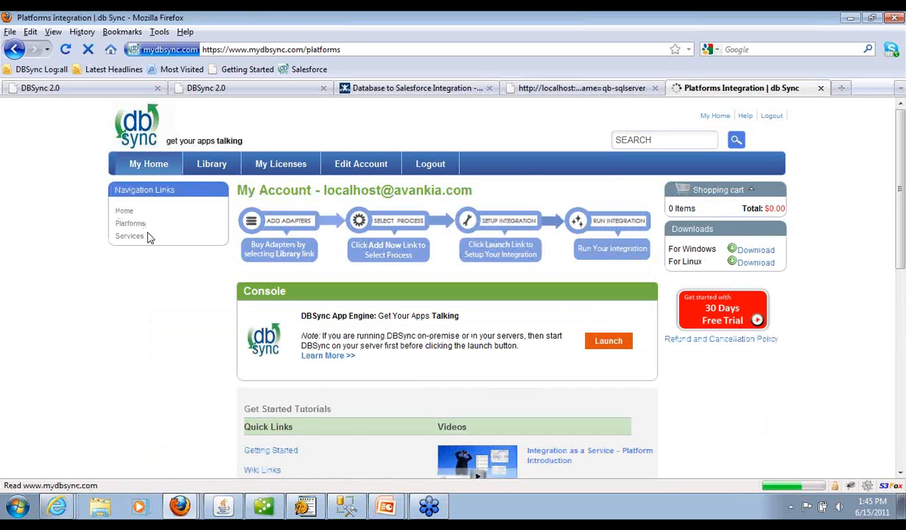
{"action": "left_click", "coordinate": [131, 224]}
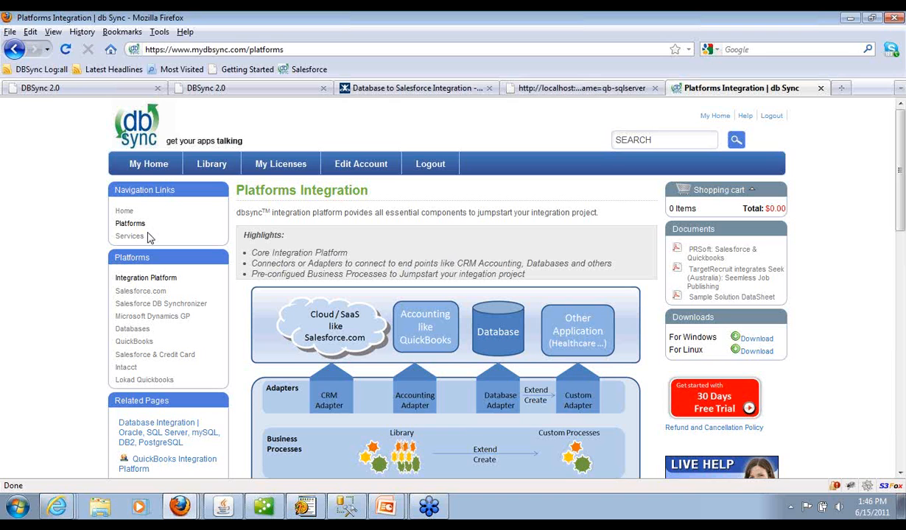
Open Salesforce DB Synchronizer from the Platforms sidebar, reaching the DBSync 2.0 Profiles list.
{"action": "left_click", "coordinate": [161, 304]}
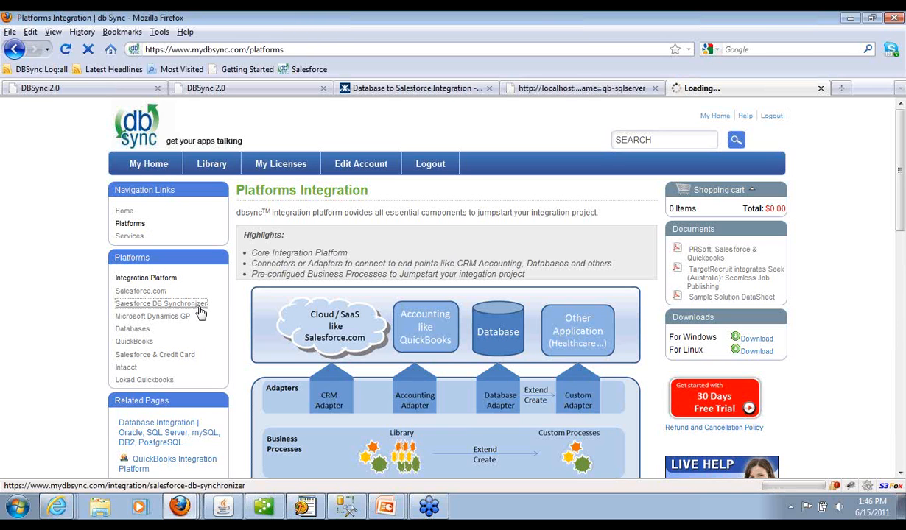
{"action": "left_click", "coordinate": [161, 303]}
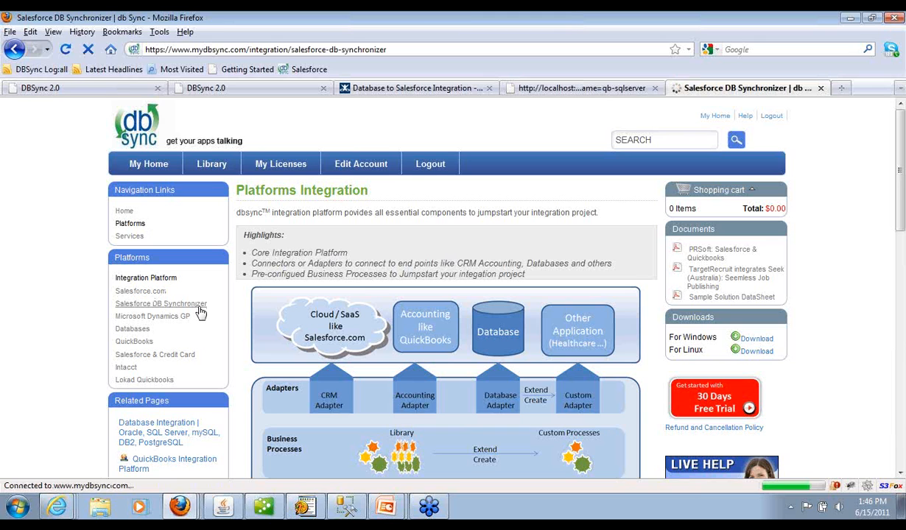
{"action": "left_click", "coordinate": [161, 303]}
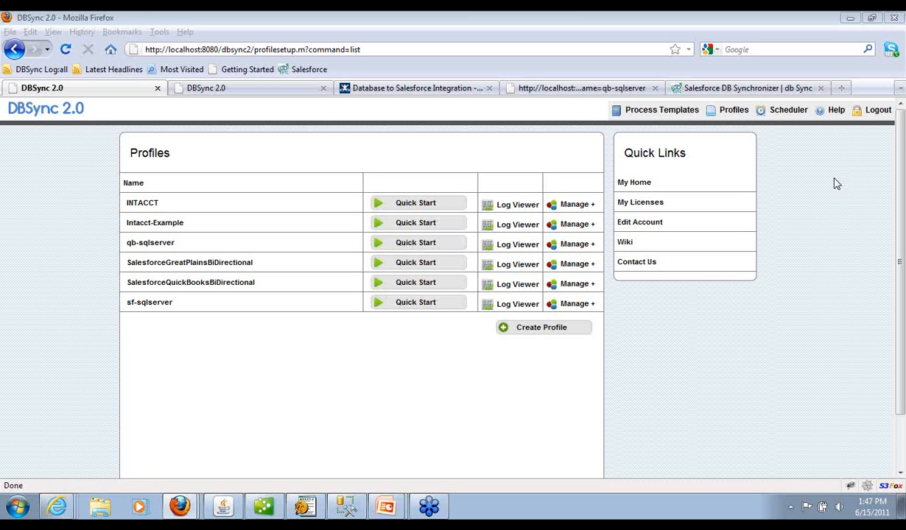
{"action": "mouse_move", "coordinate": [805, 259]}
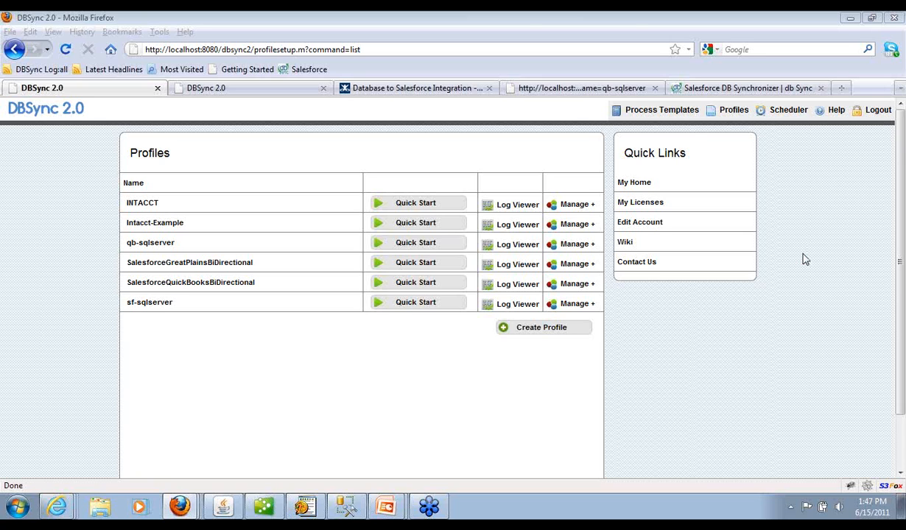
{"action": "mouse_move", "coordinate": [900, 322]}
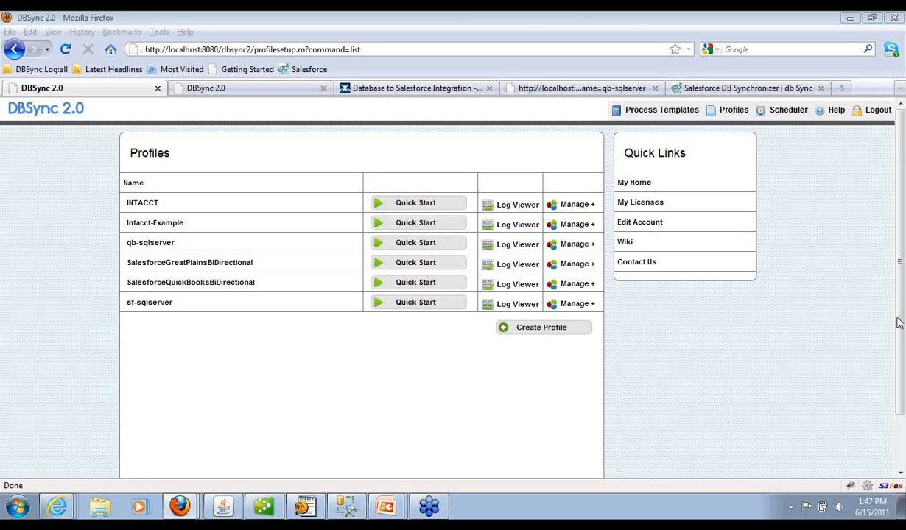
{"action": "mouse_move", "coordinate": [833, 293]}
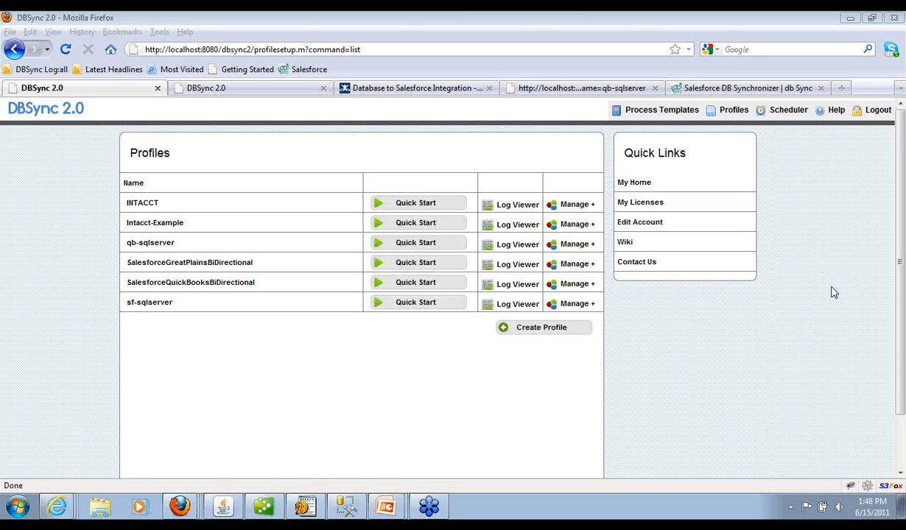
{"action": "mouse_move", "coordinate": [848, 309]}
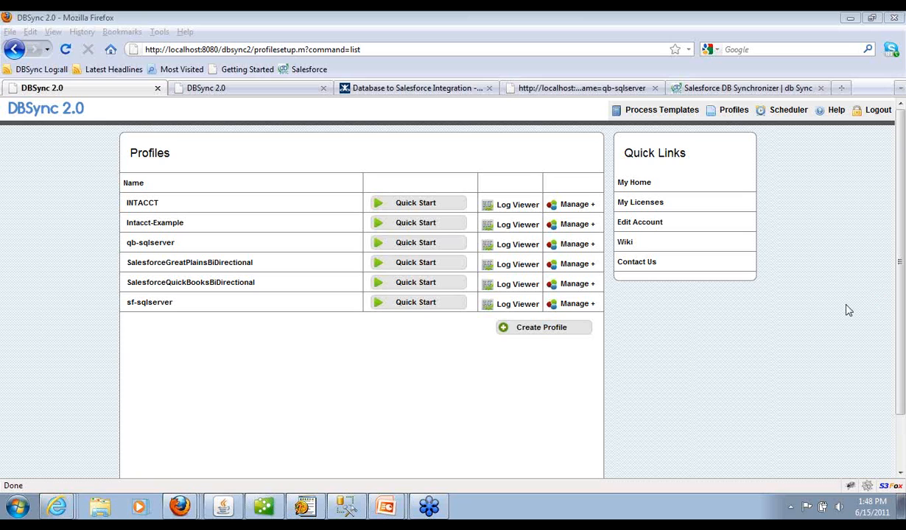
{"action": "mouse_move", "coordinate": [899, 320]}
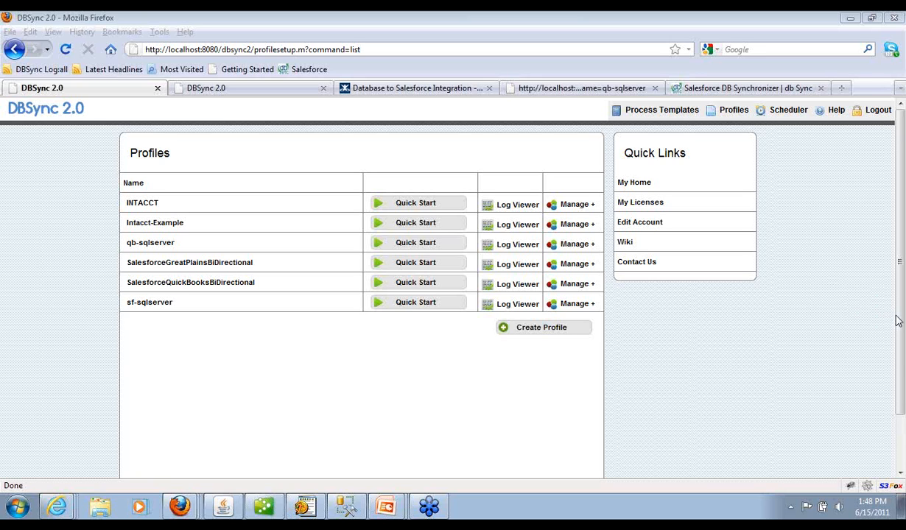
{"action": "mouse_move", "coordinate": [895, 316]}
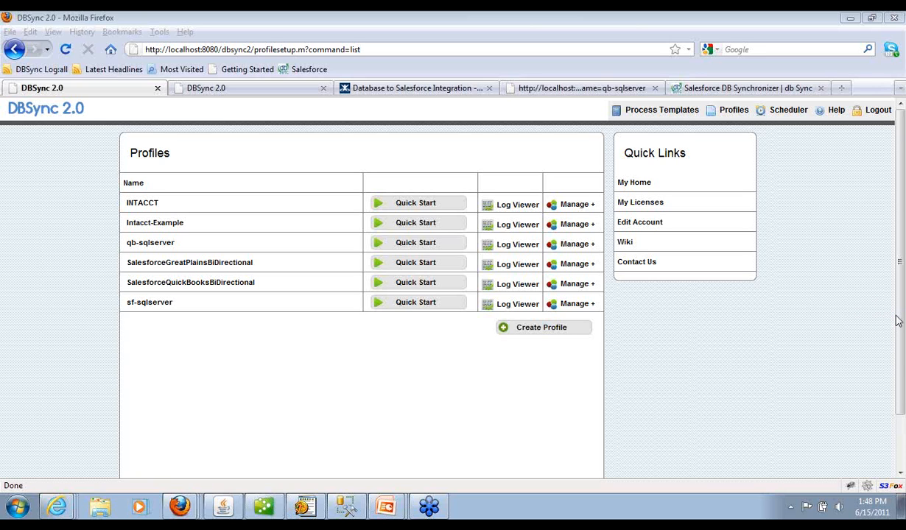